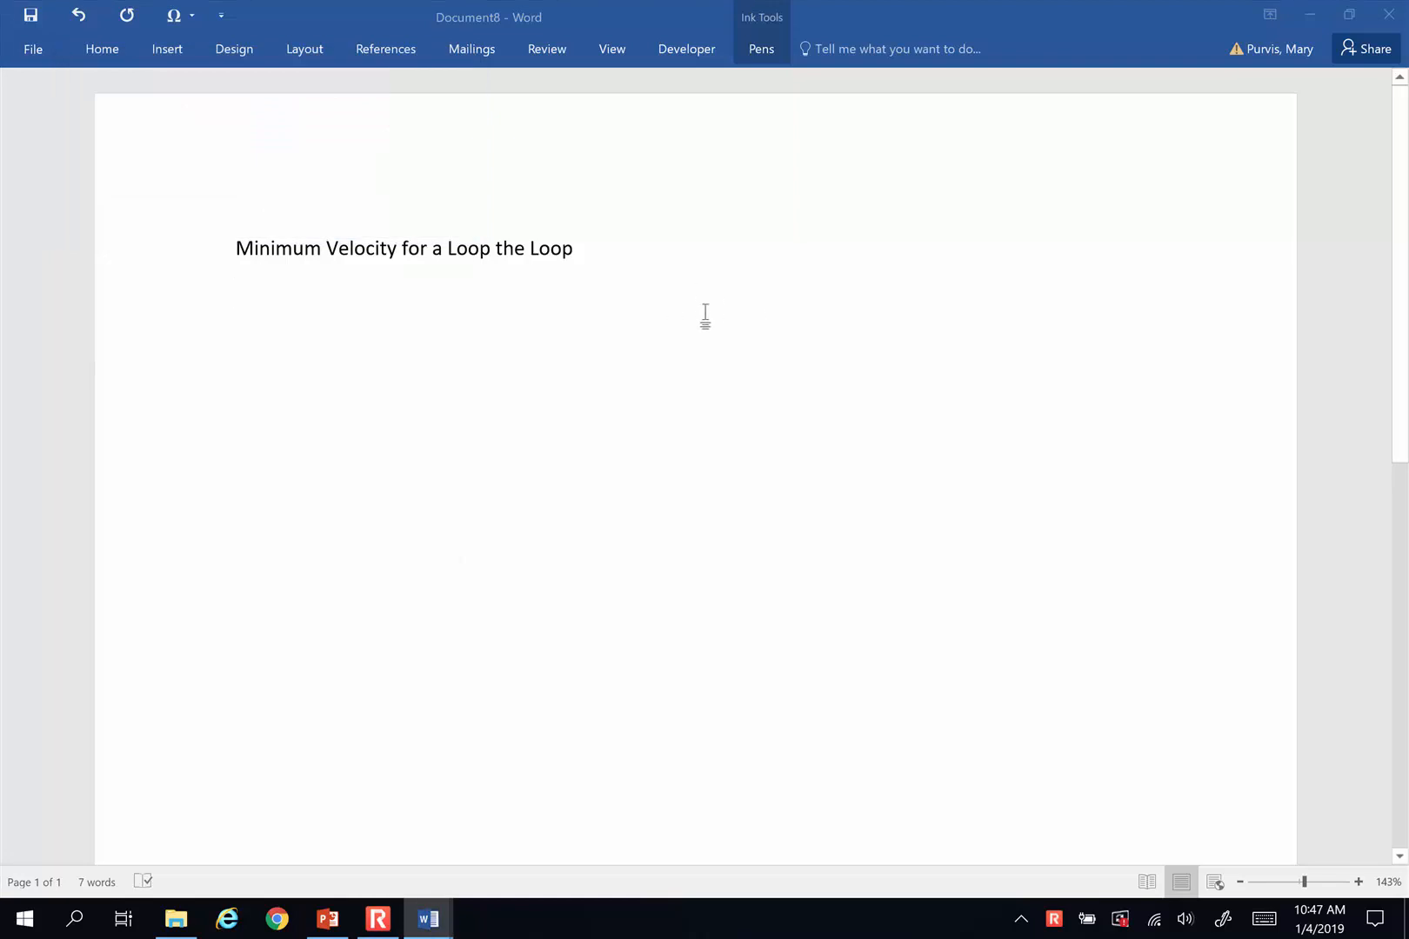
- Show the Pens options under Ink Tools and select a drawing pen
click(759, 48)
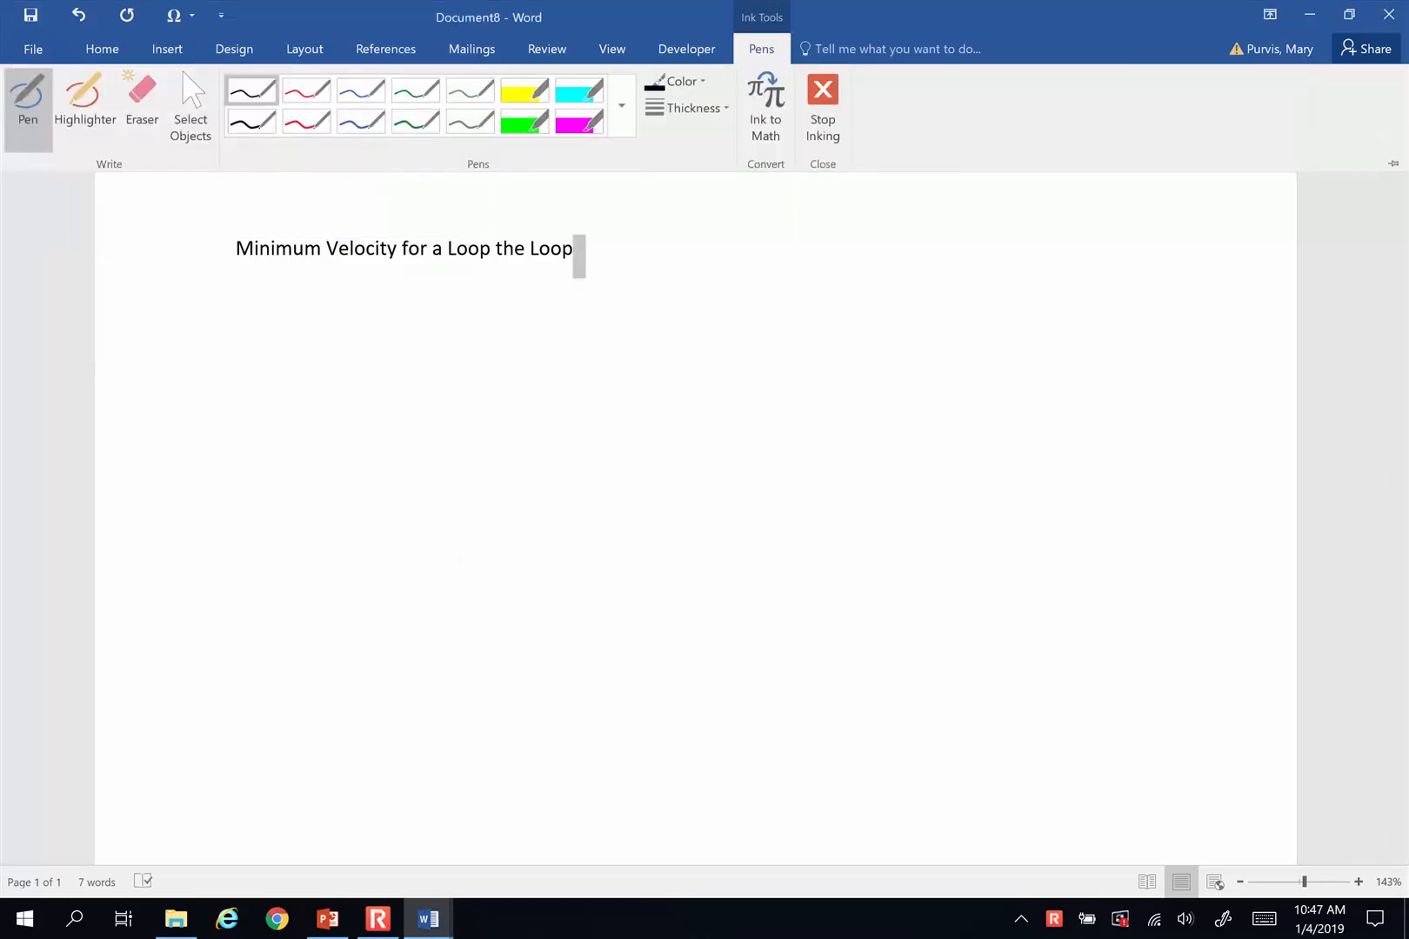
click(761, 48)
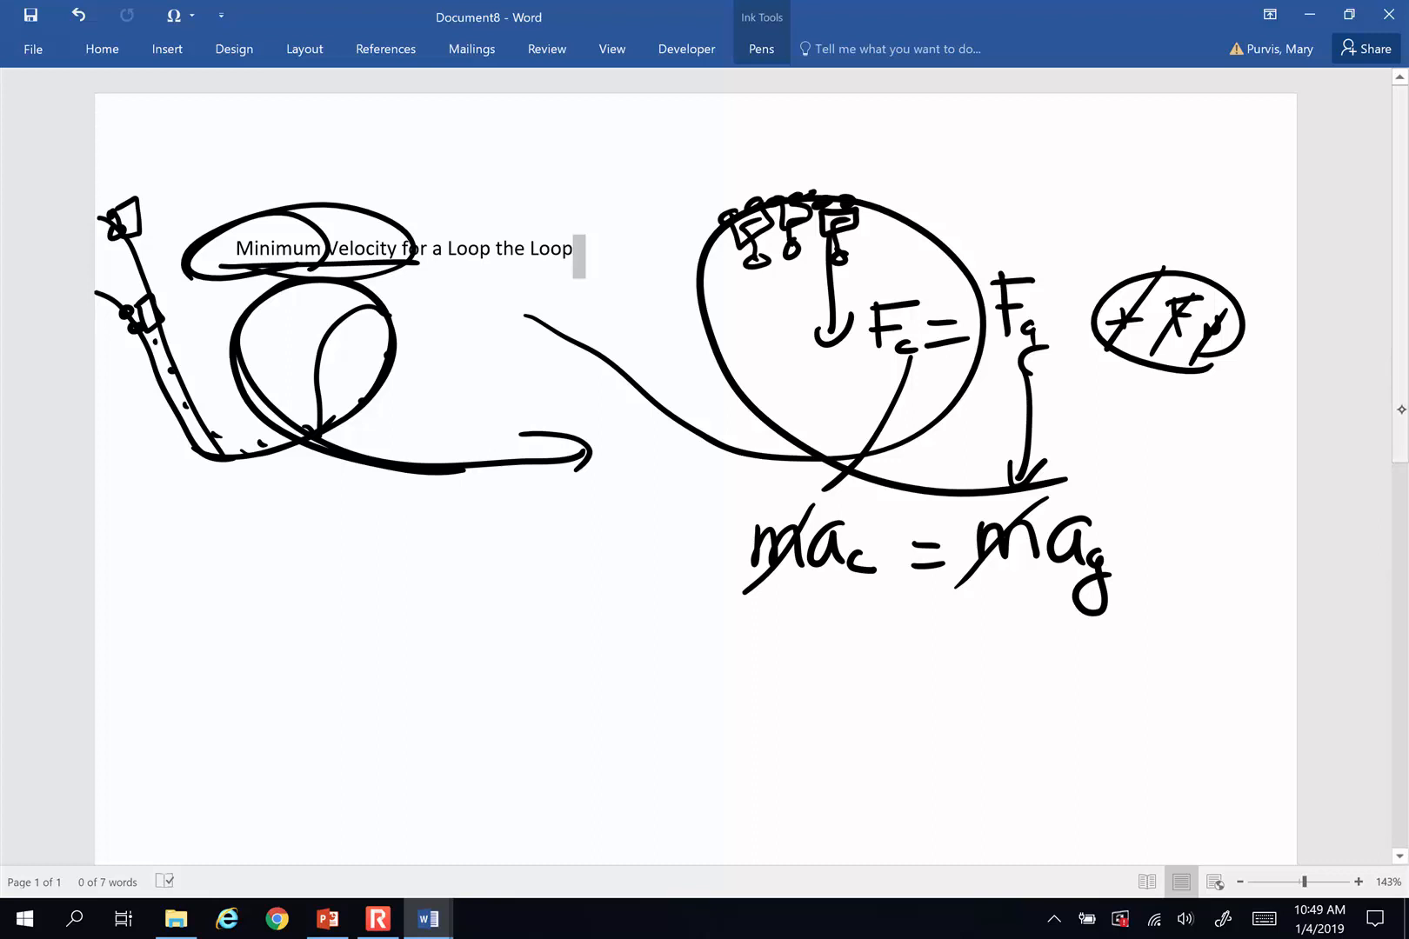
- Scroll the page to write v²/r = a_g and v = √(r·a_g), starting r =
scroll(up, 3)
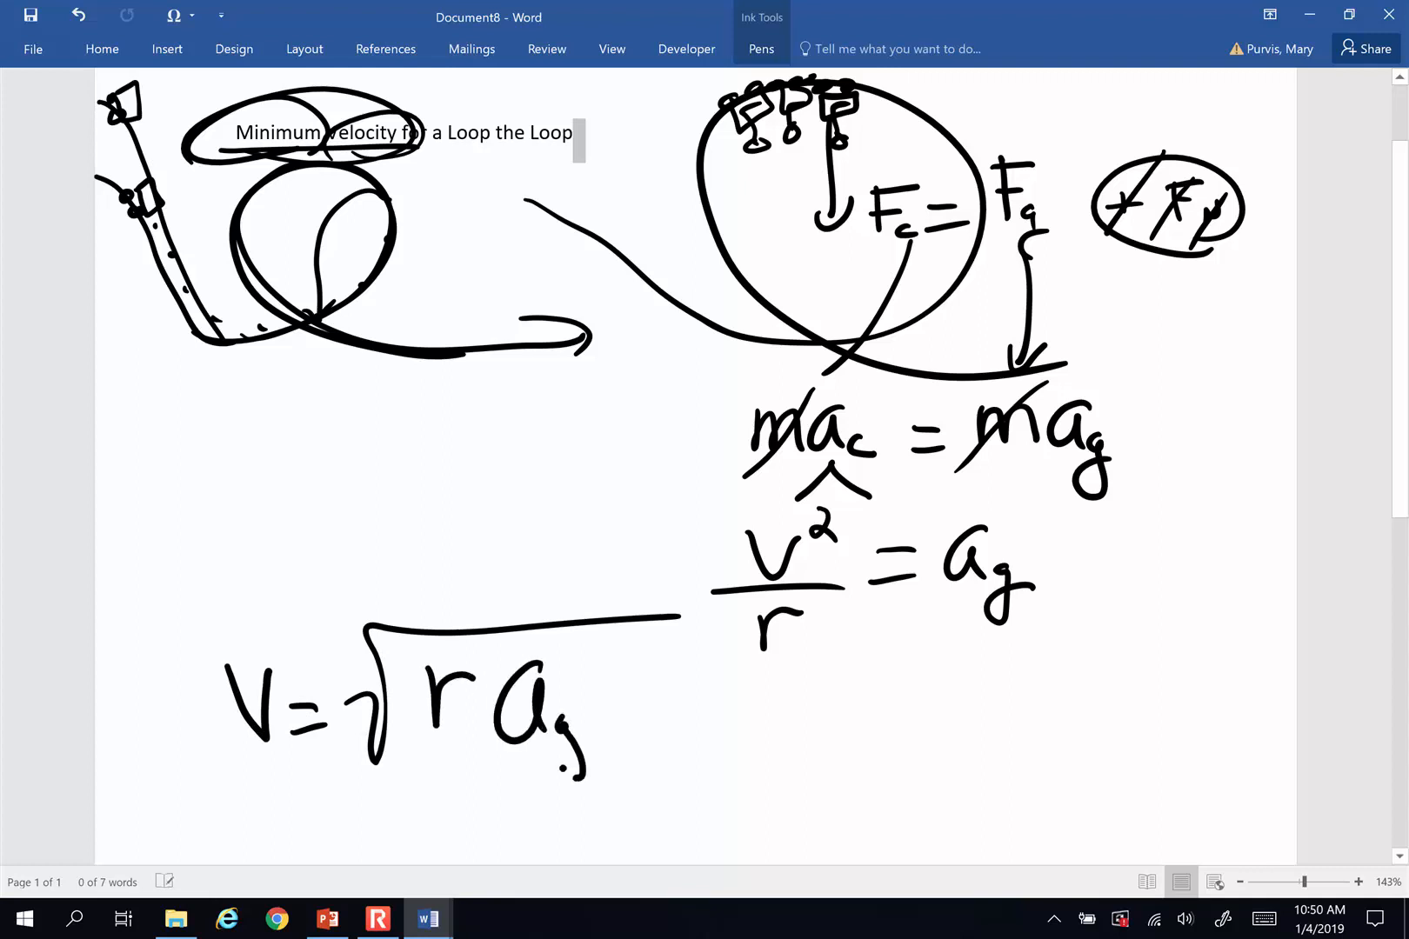
scroll(down, 3)
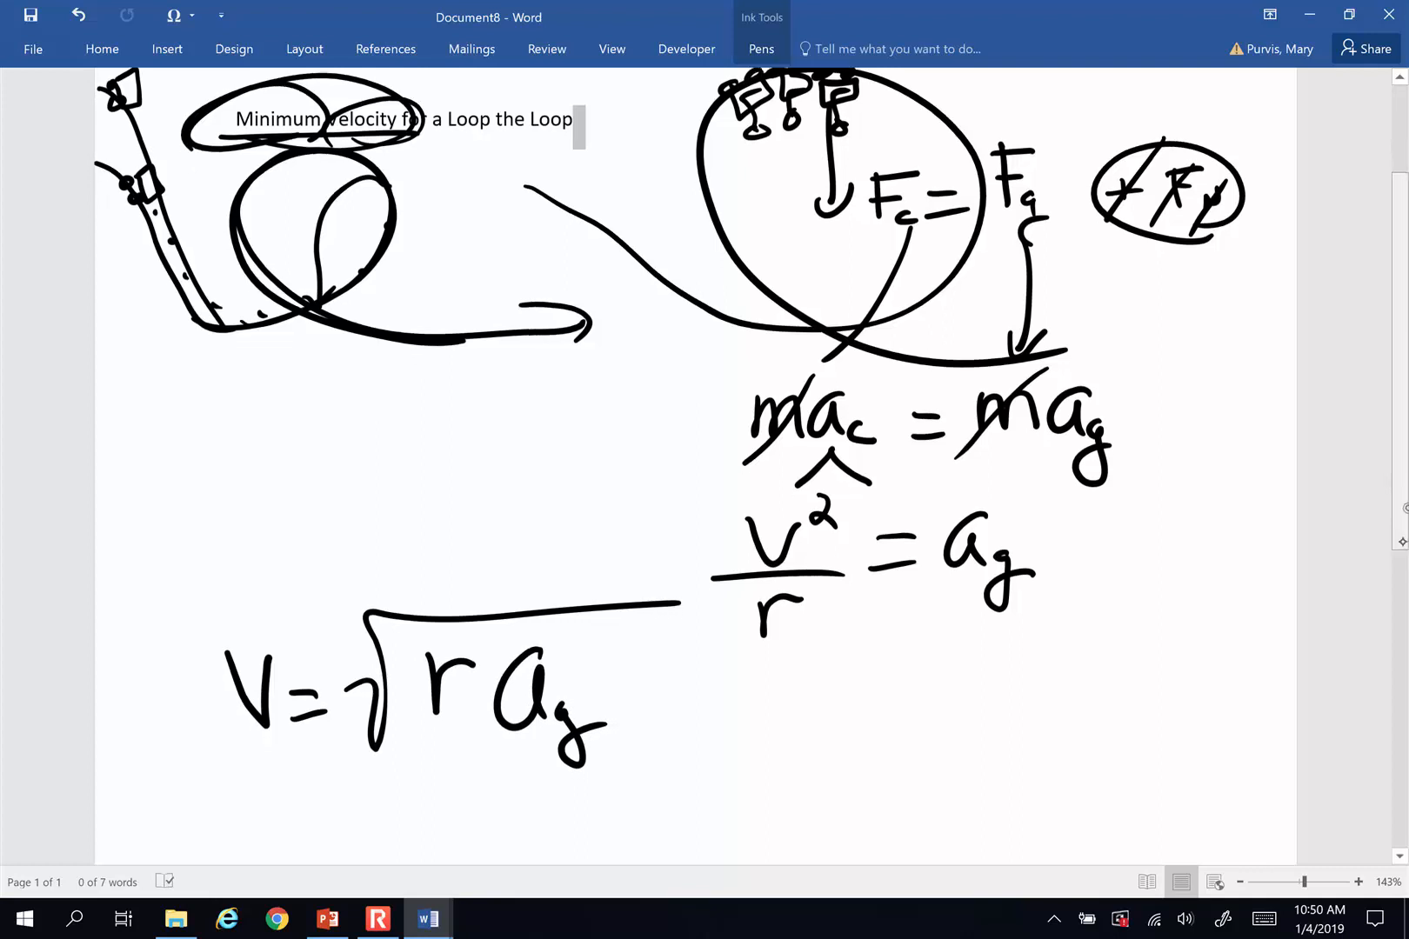
scroll(down, 3)
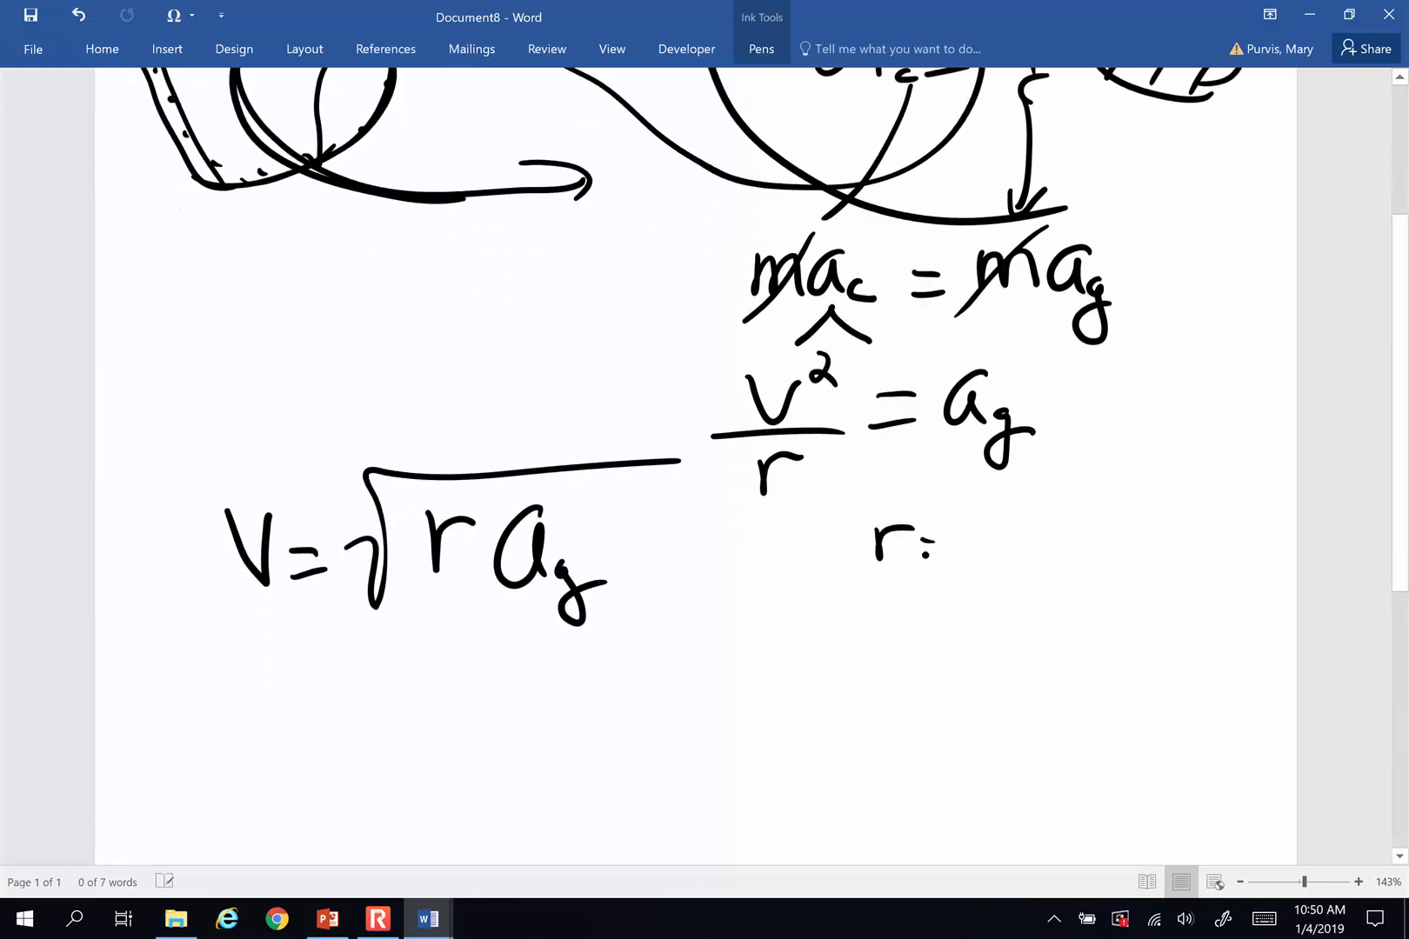